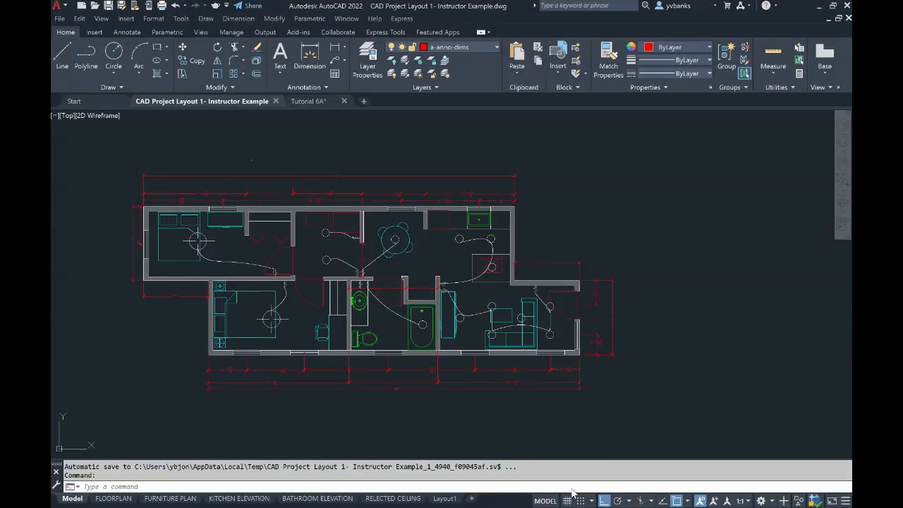
mouse_move(613, 448)
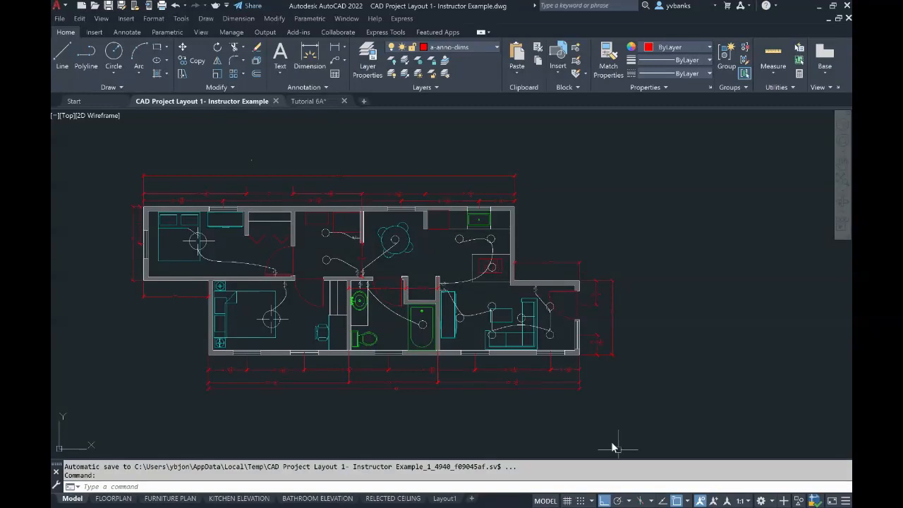
mouse_move(605, 343)
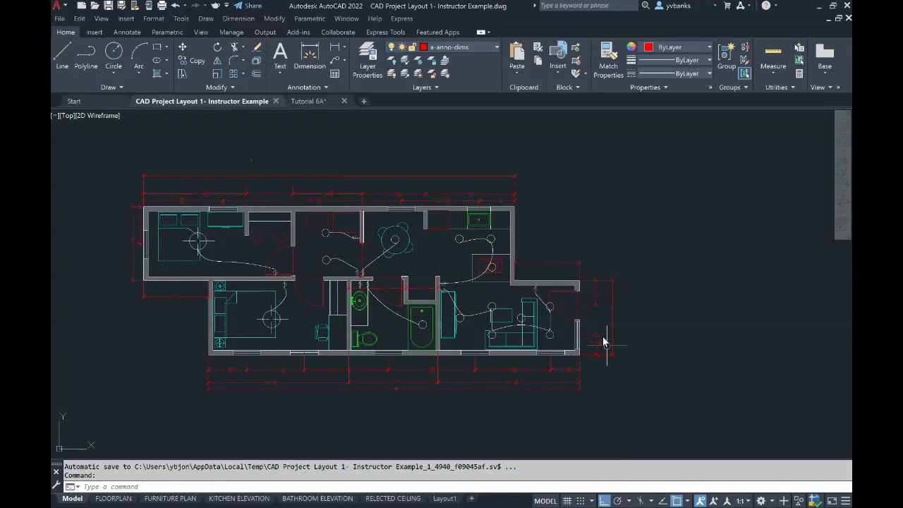
mouse_move(624, 384)
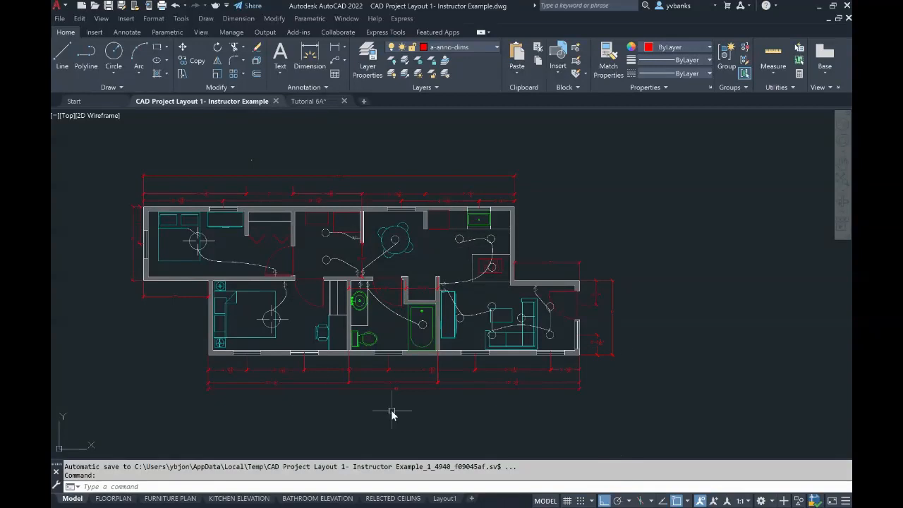
mouse_move(388, 413)
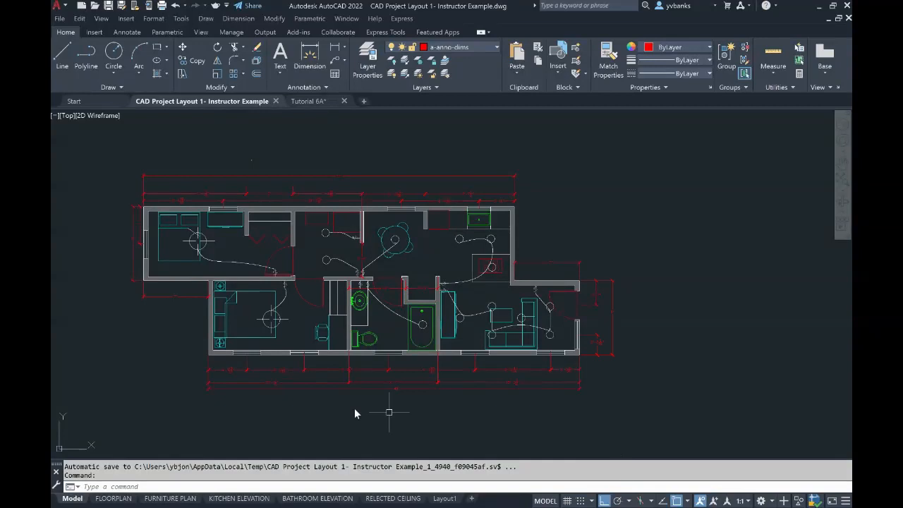
- Switch from model space to the FLOORPLAN layout sheet with the dimensioned floor plan
click(113, 498)
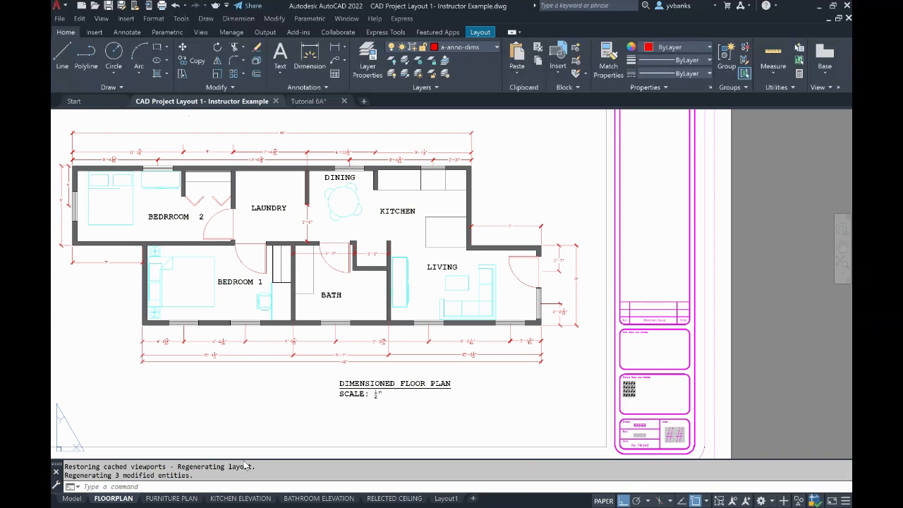
mouse_move(243, 452)
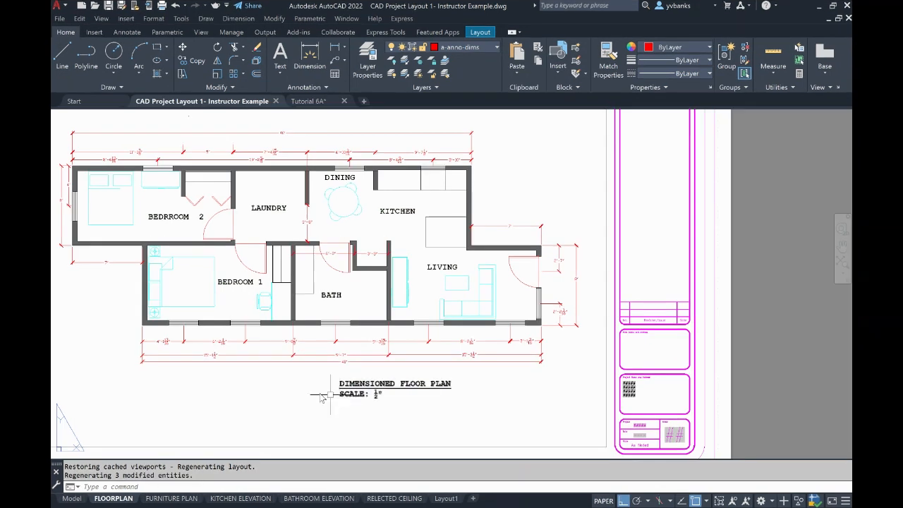
mouse_move(260, 409)
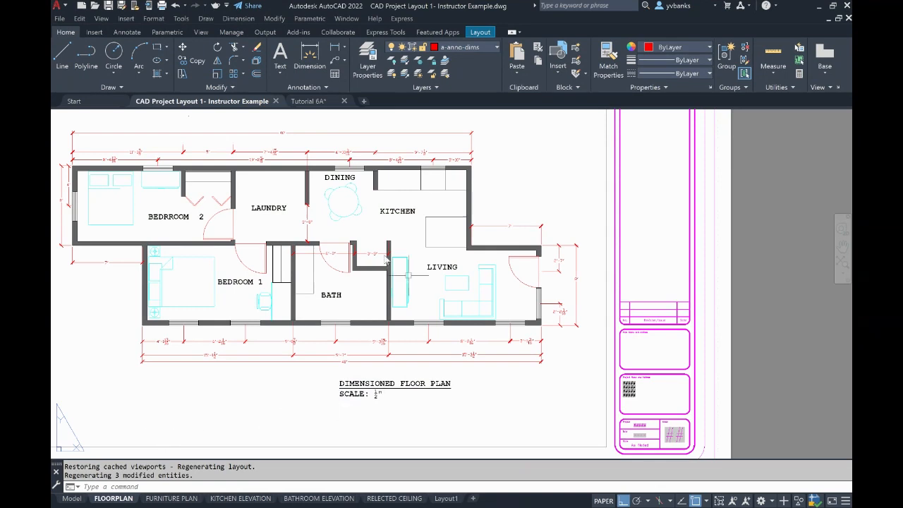
mouse_move(120, 198)
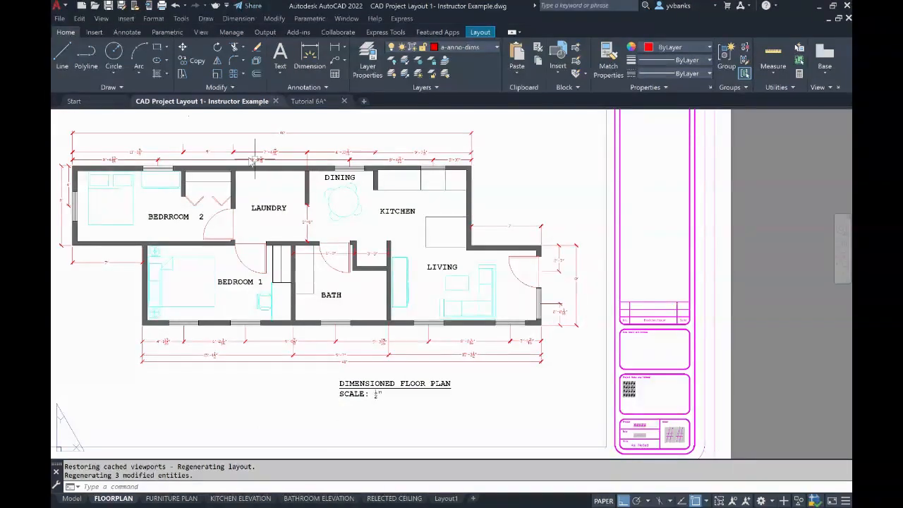
mouse_move(208, 235)
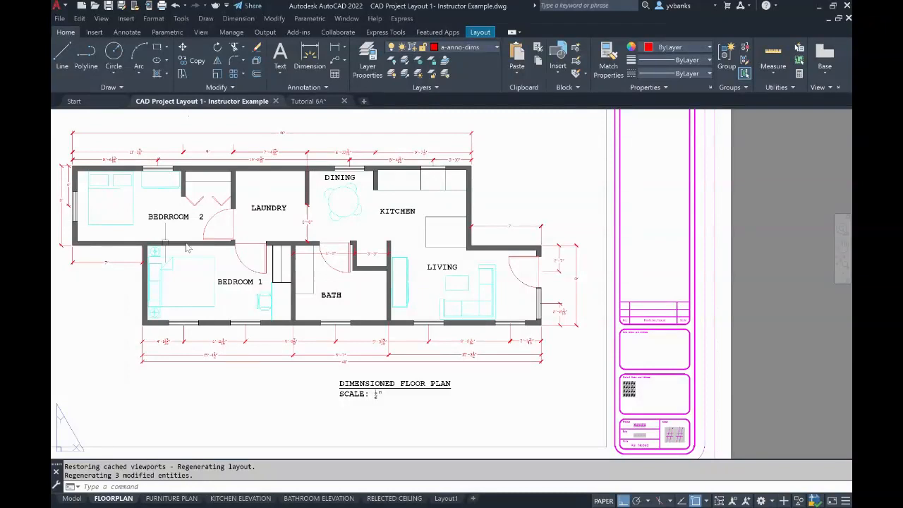
mouse_move(261, 305)
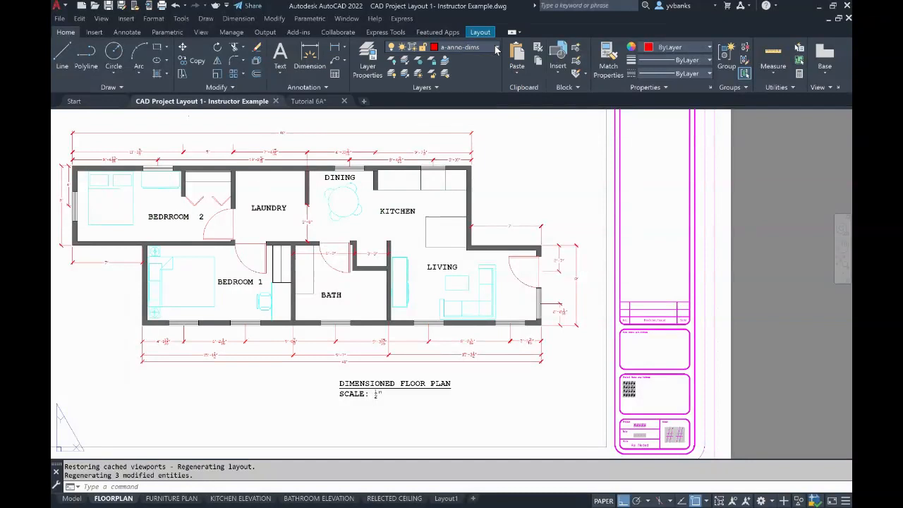
click(495, 47)
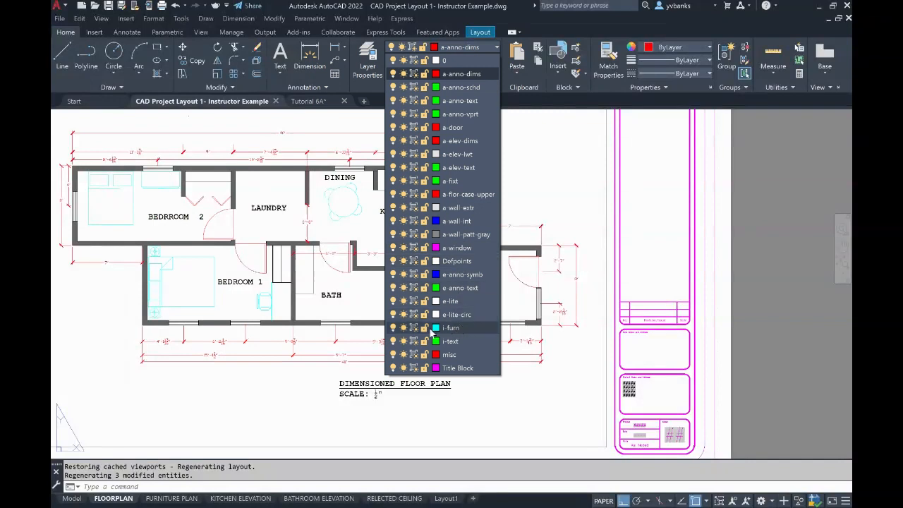
mouse_move(424, 327)
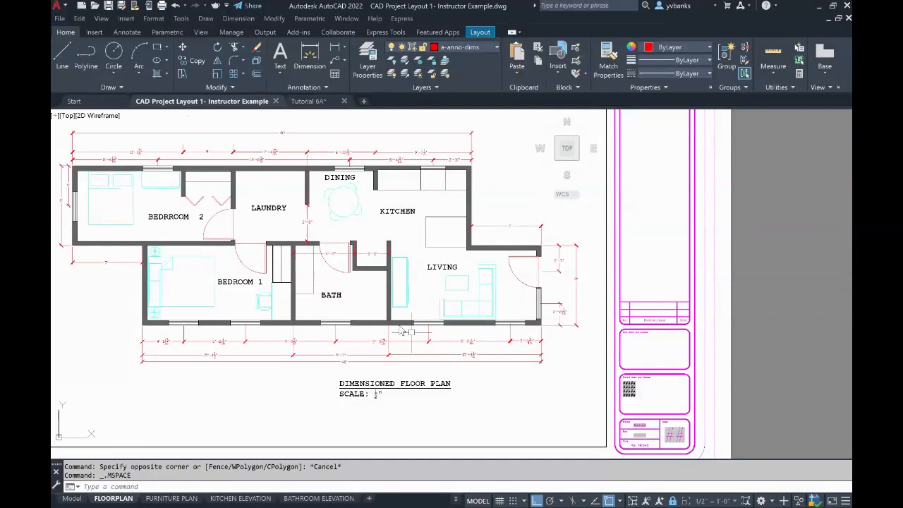
mouse_move(356, 327)
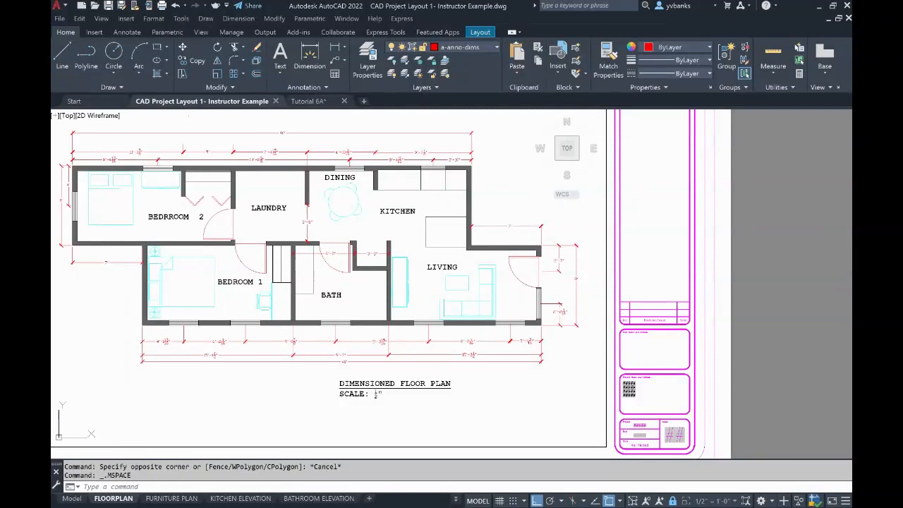
mouse_move(459, 338)
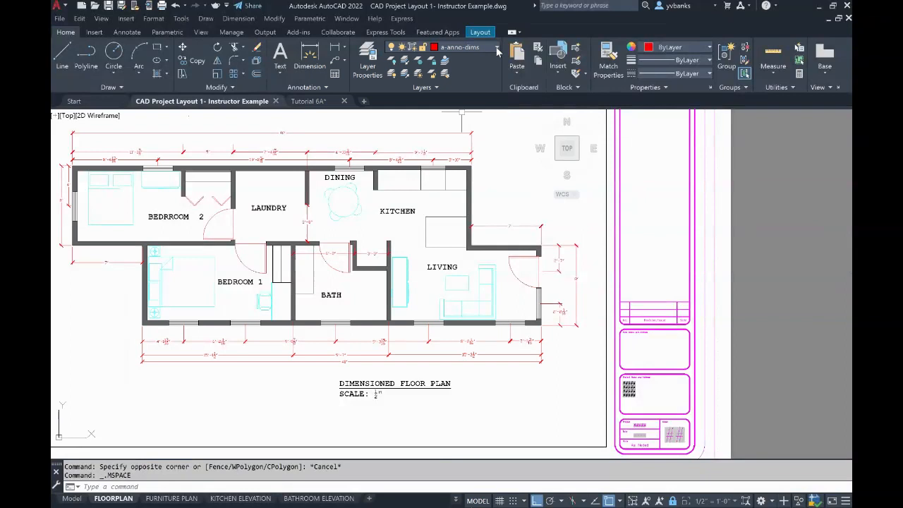
- Open the Layer dropdown list for the active FLOORPLAN viewport
click(493, 47)
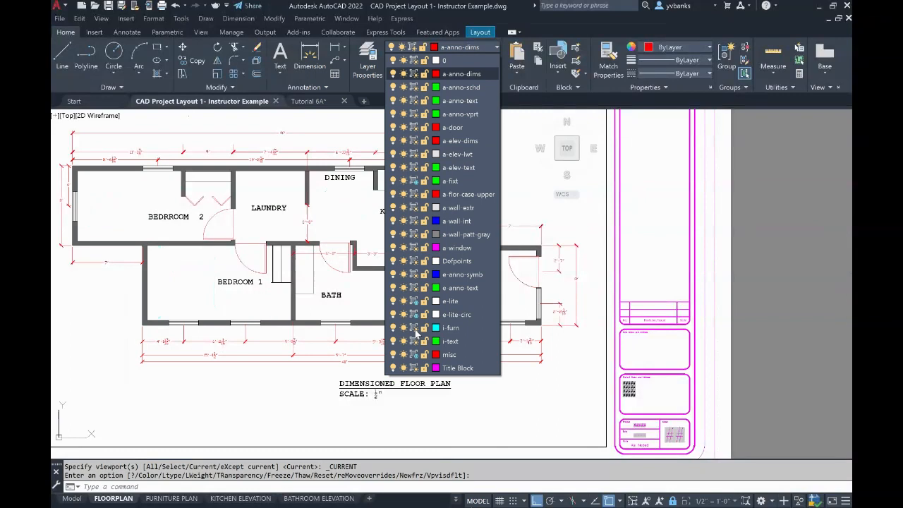
mouse_move(414, 327)
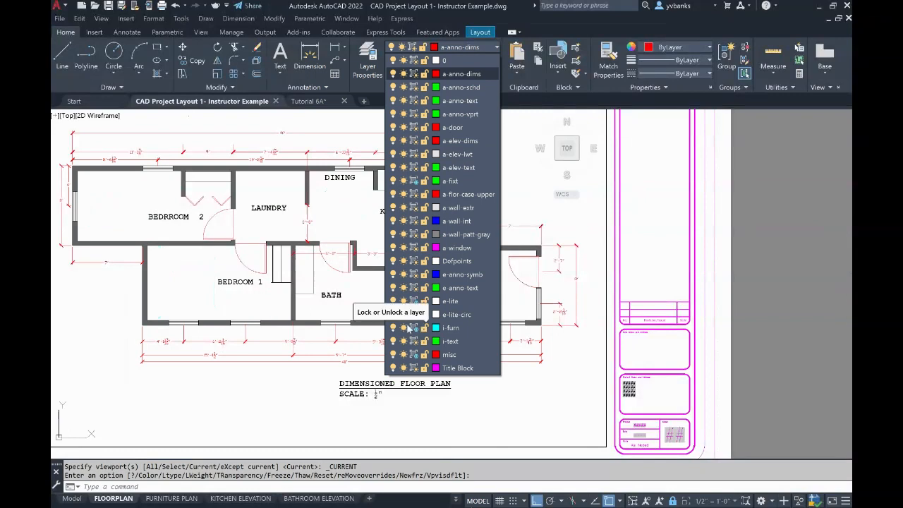
mouse_move(415, 327)
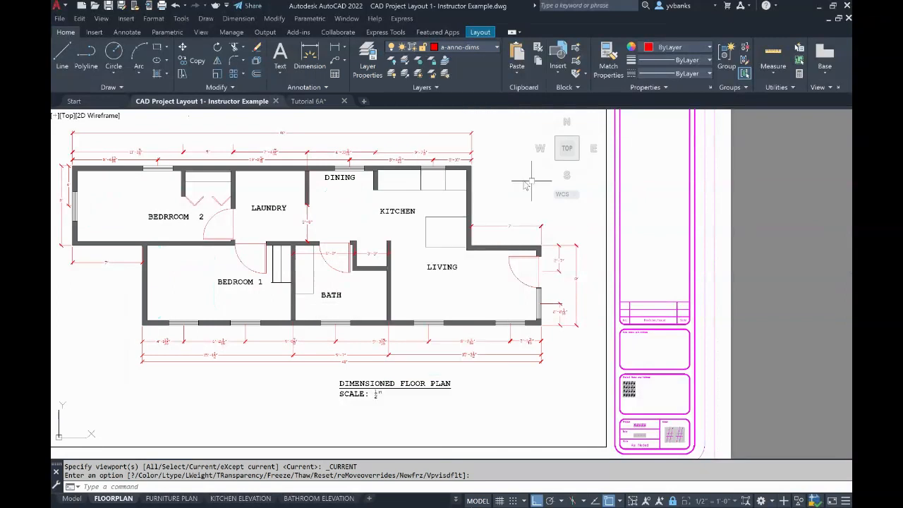
mouse_move(570, 395)
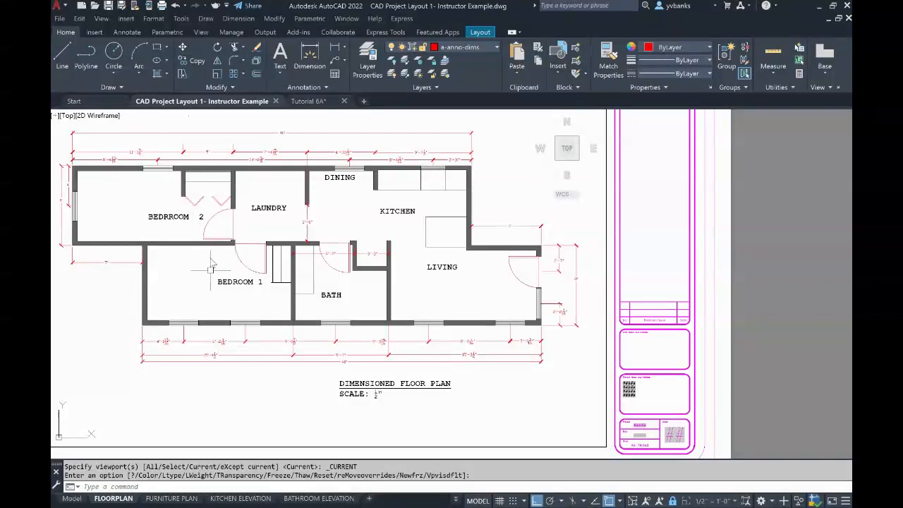
mouse_move(251, 404)
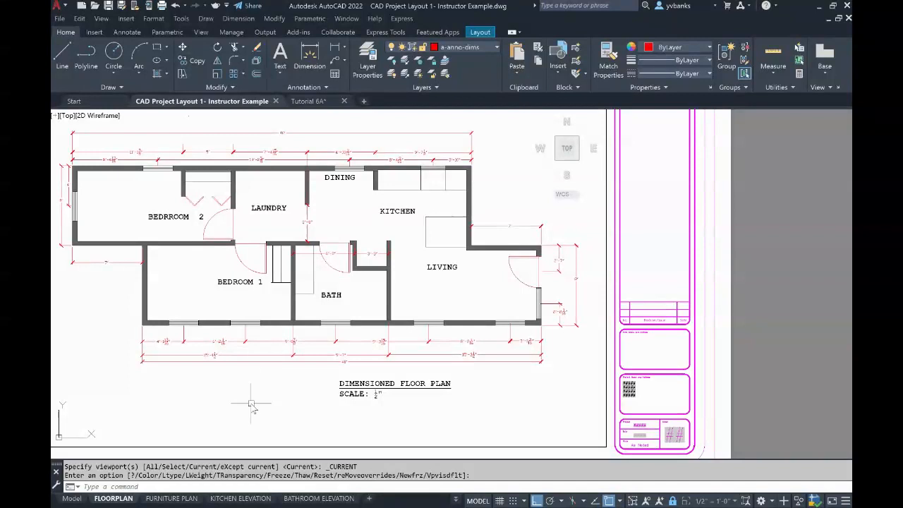
mouse_move(751, 279)
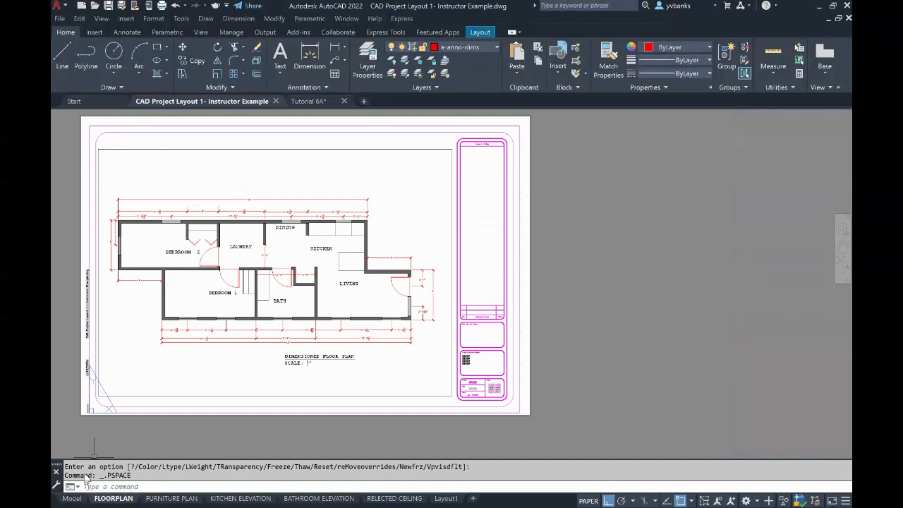
click(72, 498)
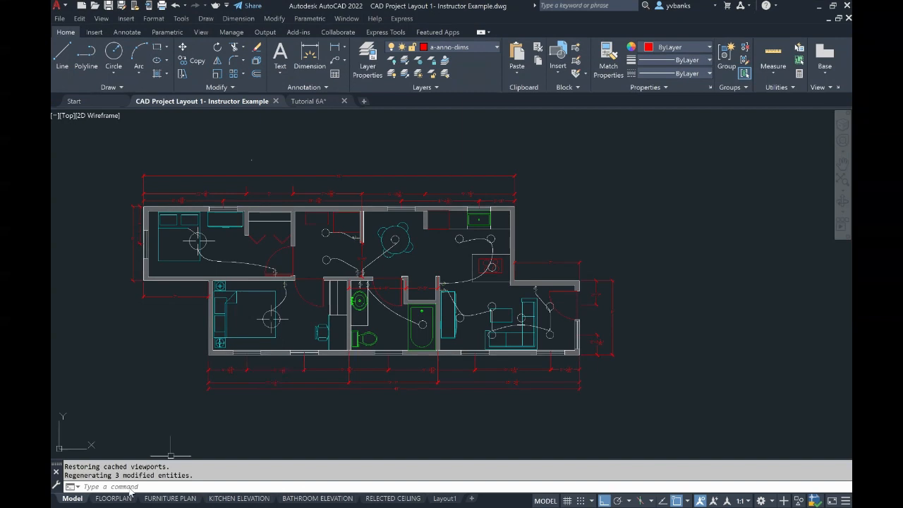
click(113, 498)
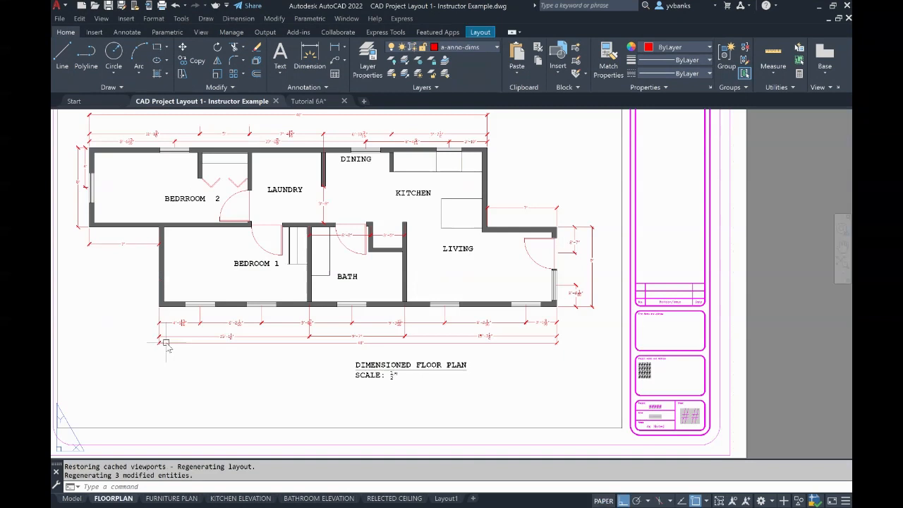
mouse_move(104, 374)
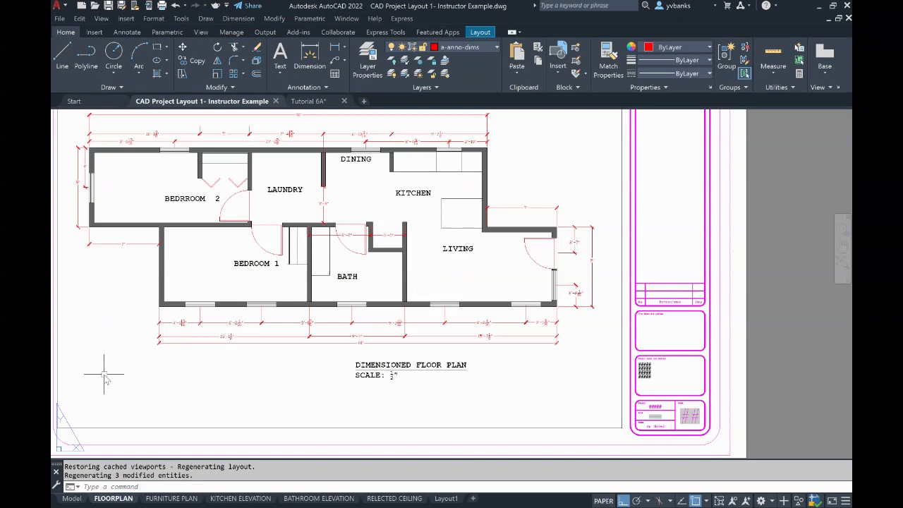
mouse_move(171, 497)
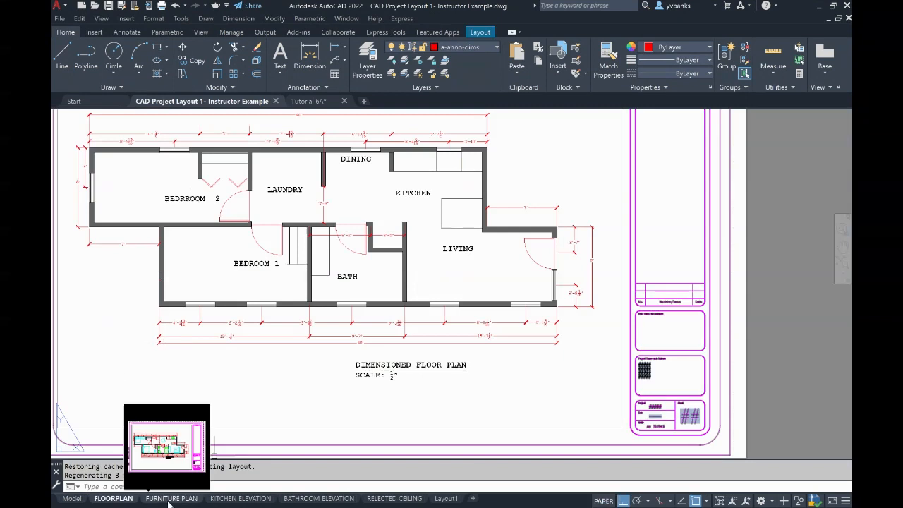
- Switch to the FURNITURE PLAN layout showing furniture, fixtures and dimensions
click(171, 497)
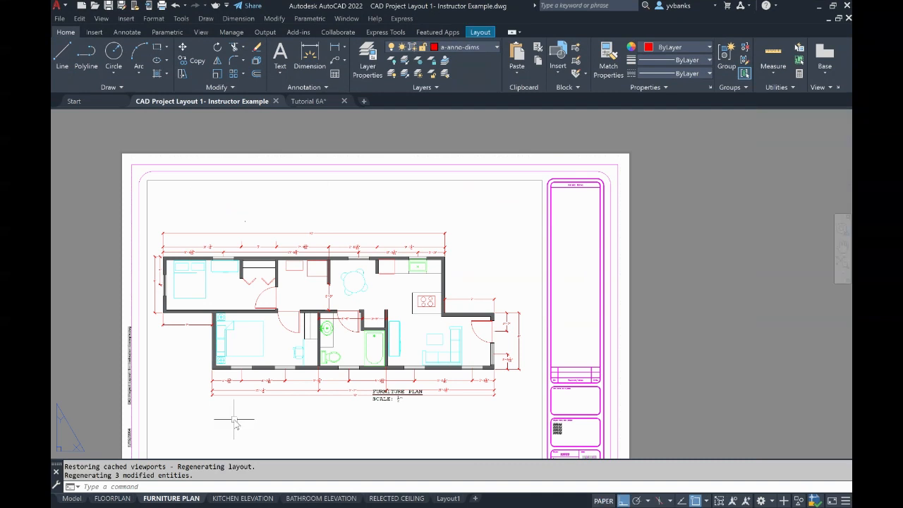
mouse_move(198, 296)
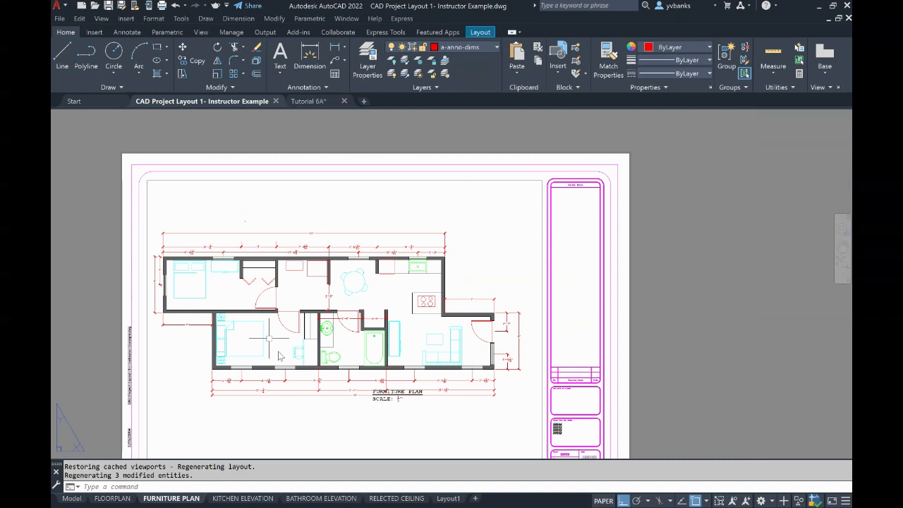
mouse_move(243, 338)
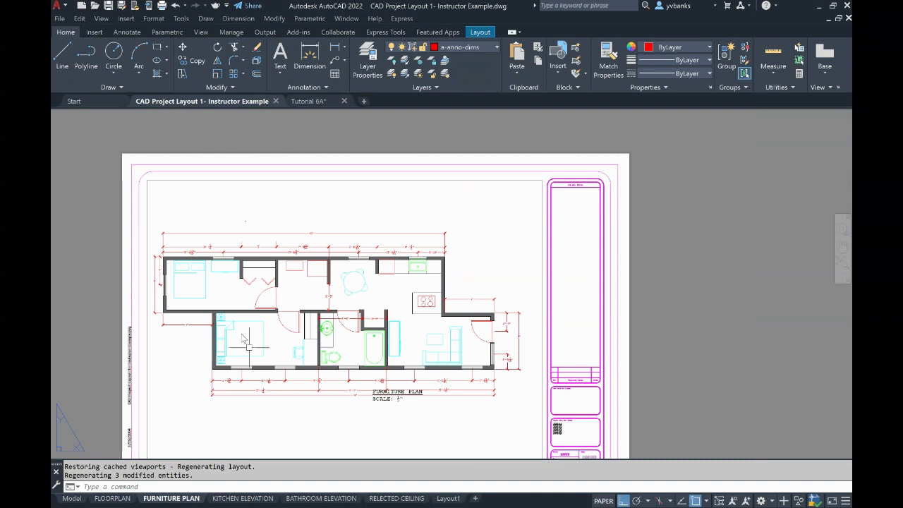
mouse_move(229, 277)
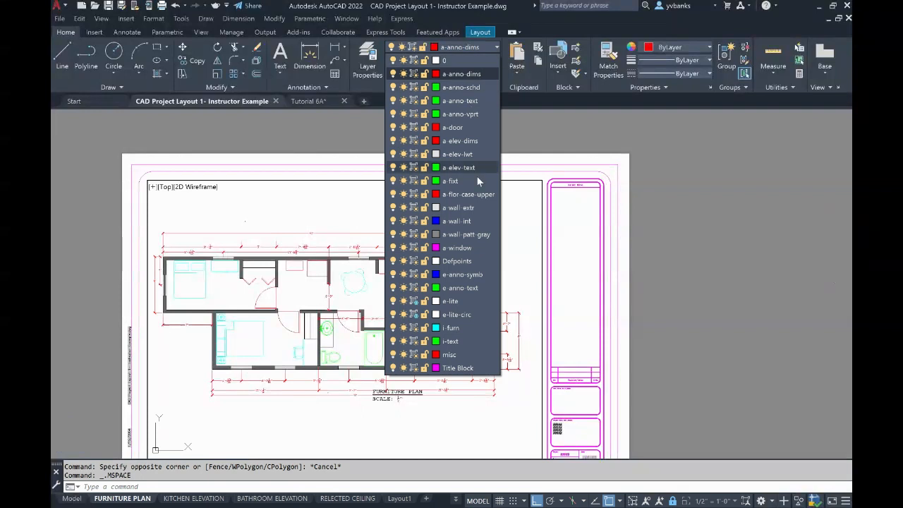
mouse_move(462, 74)
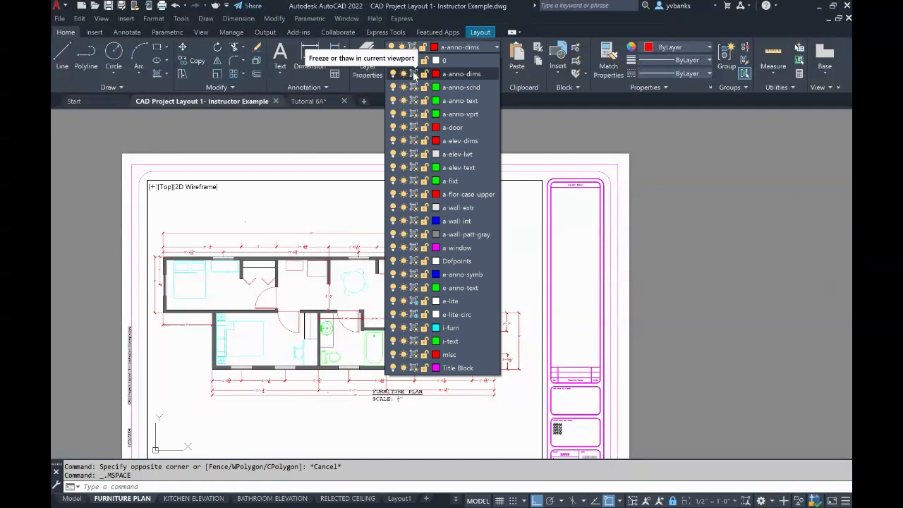
- Freeze the a-anno-dims layer in the FURNITURE PLAN viewport only
click(415, 74)
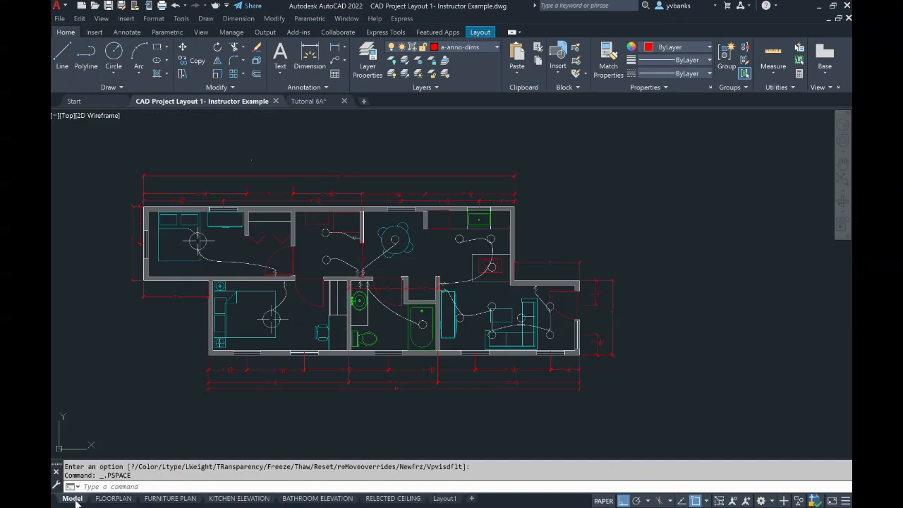
- Confirm the FURNITURE PLAN sheet shows no dimensions, then return to the FLOORPLAN layout
click(72, 497)
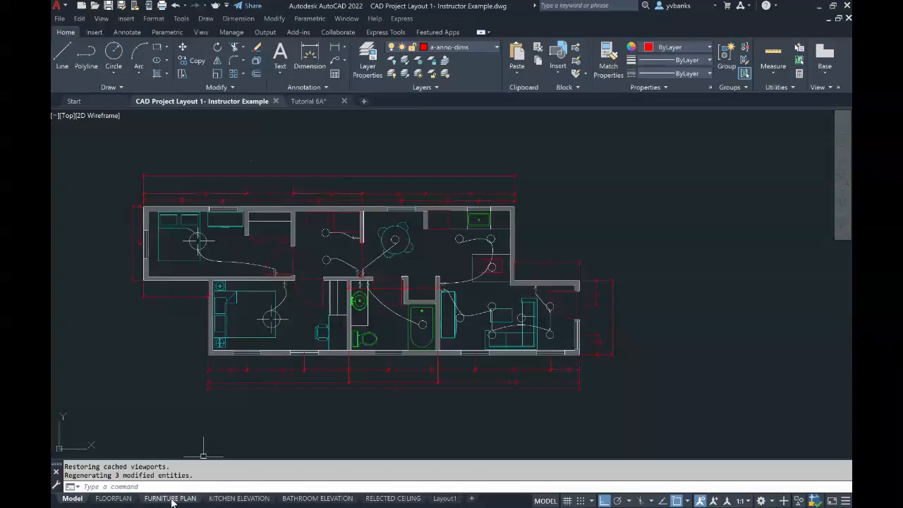
click(169, 497)
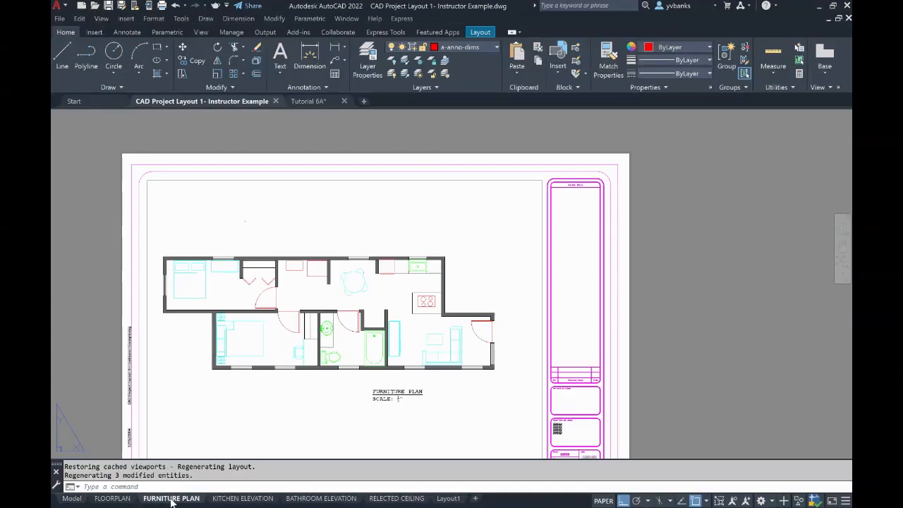
click(111, 498)
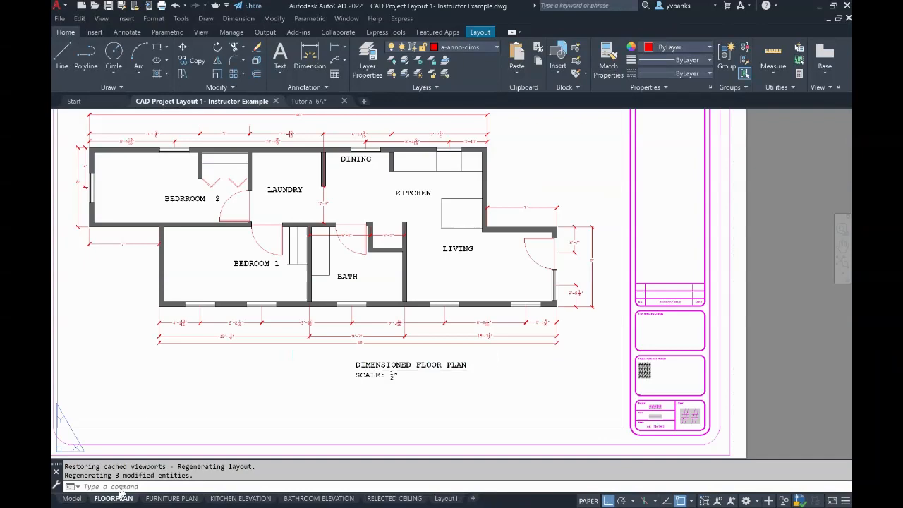